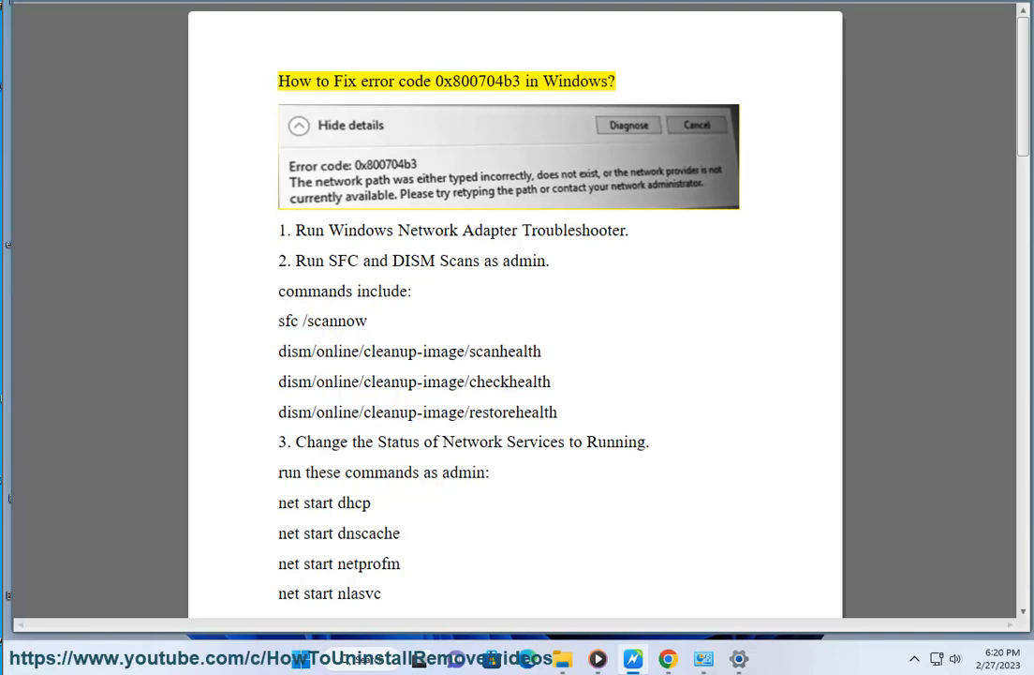
Step: Show the fixes document in WordPad with a Windows search for Command Prompt
double_click(477, 81)
text(C)
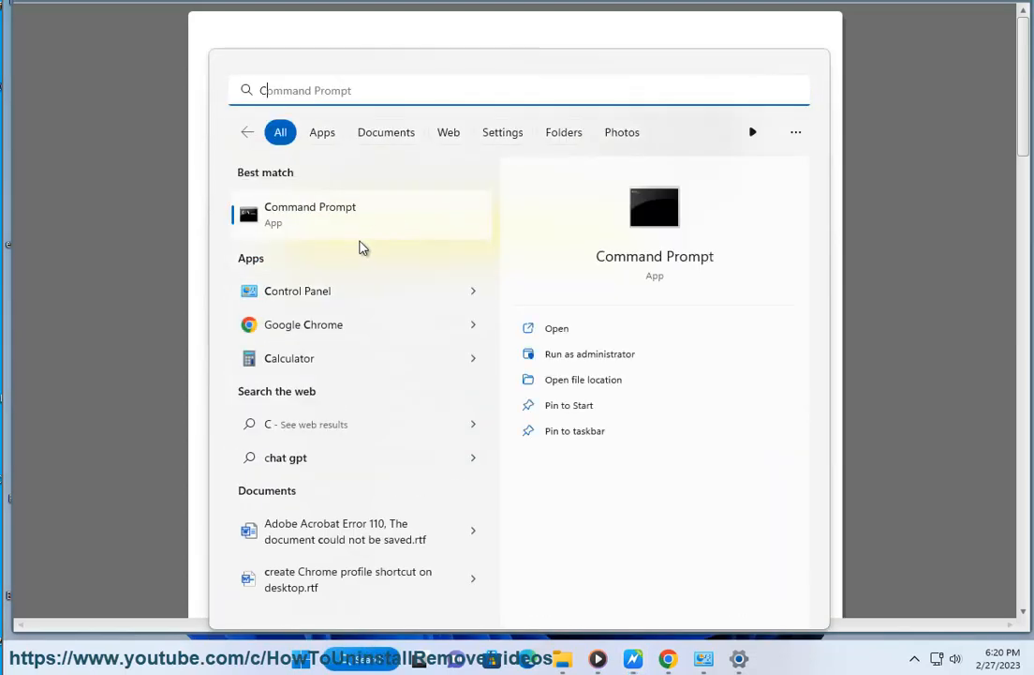
Step: Search Control Panel for 'TR', list all troubleshooters, and run one from the list
click(297, 291)
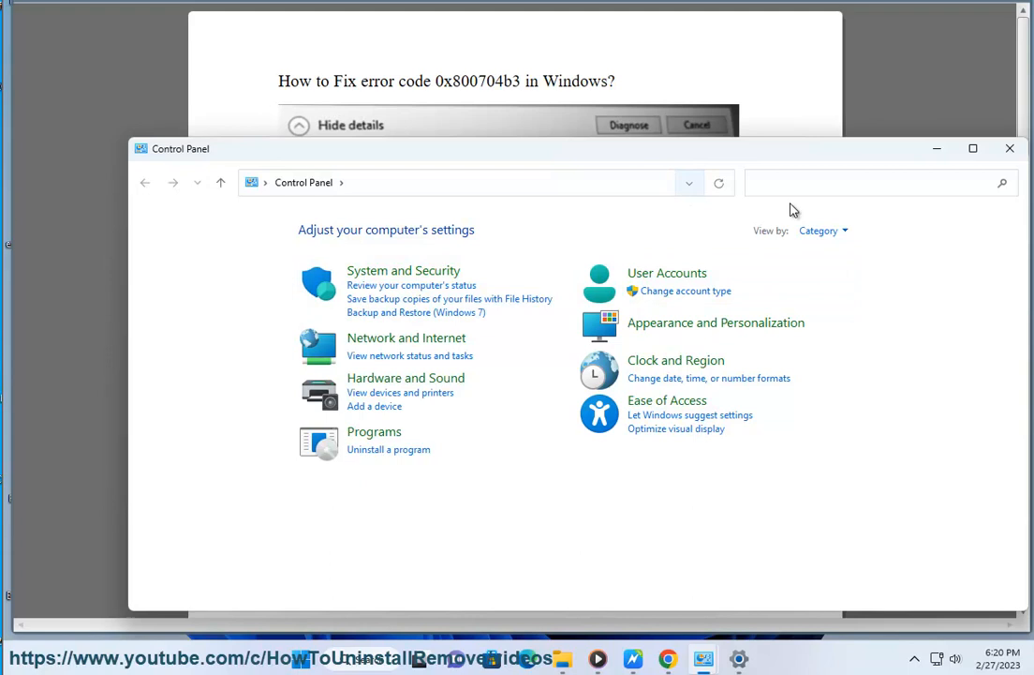
text(TR)
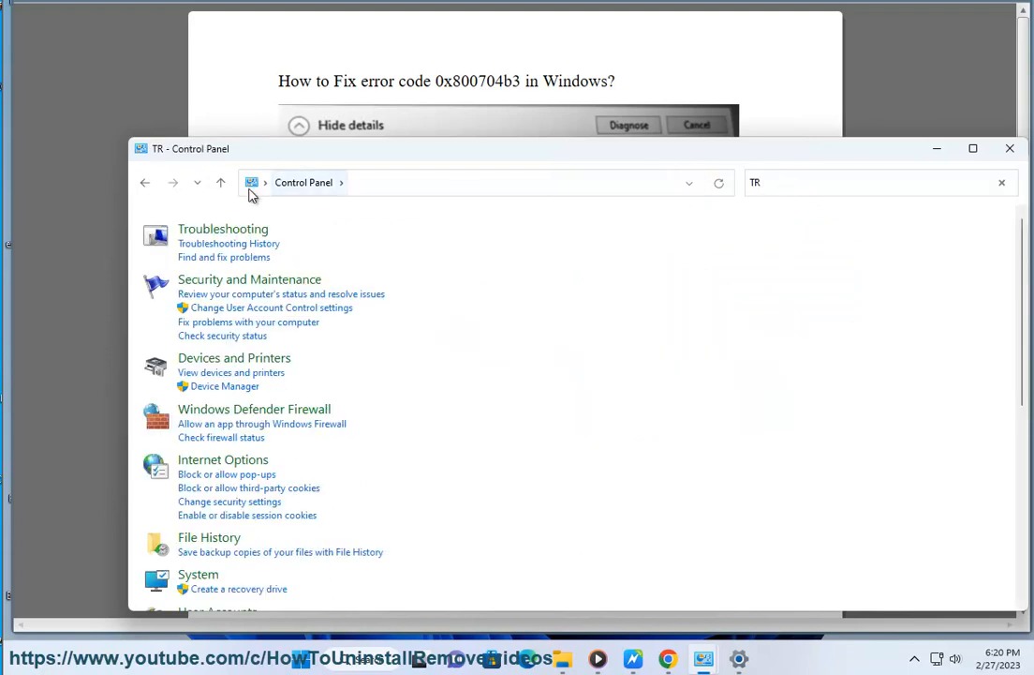
click(223, 229)
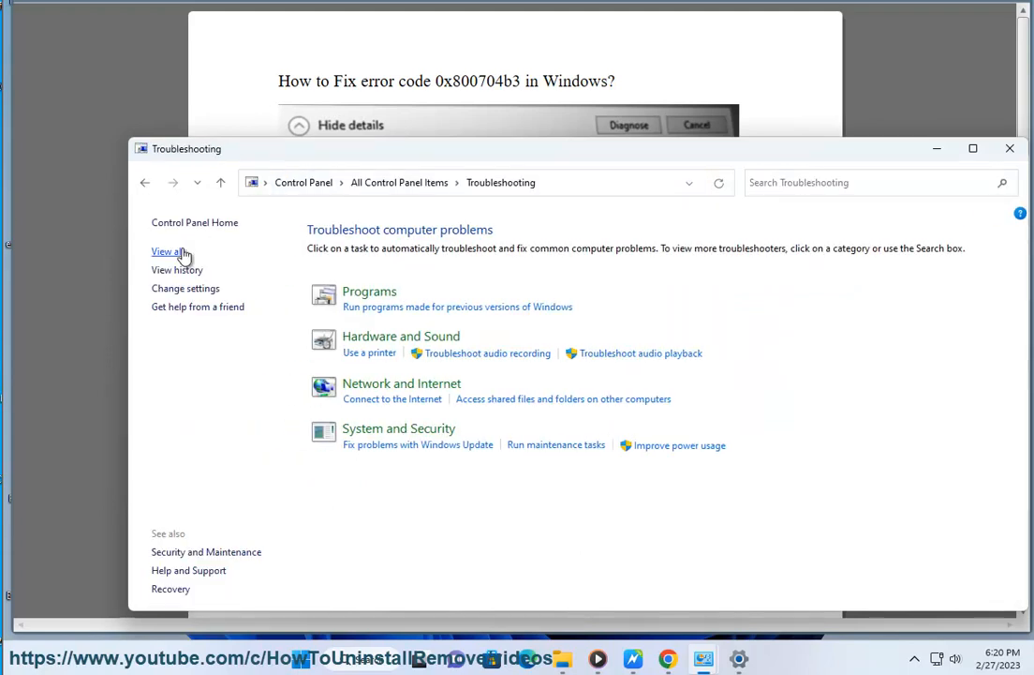
click(166, 251)
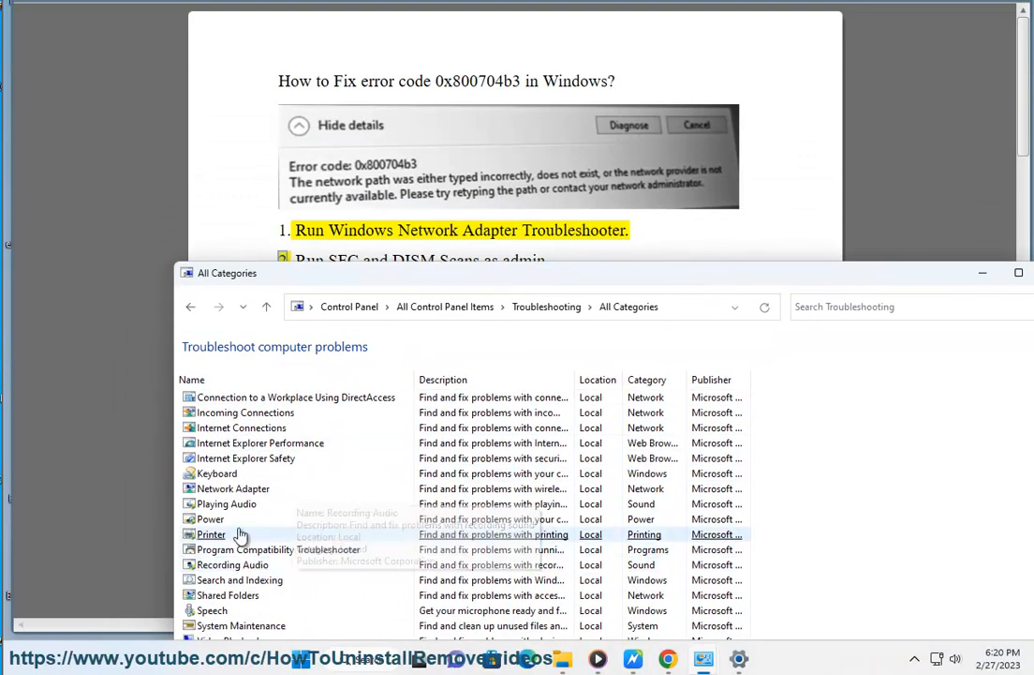
double_click(233, 488)
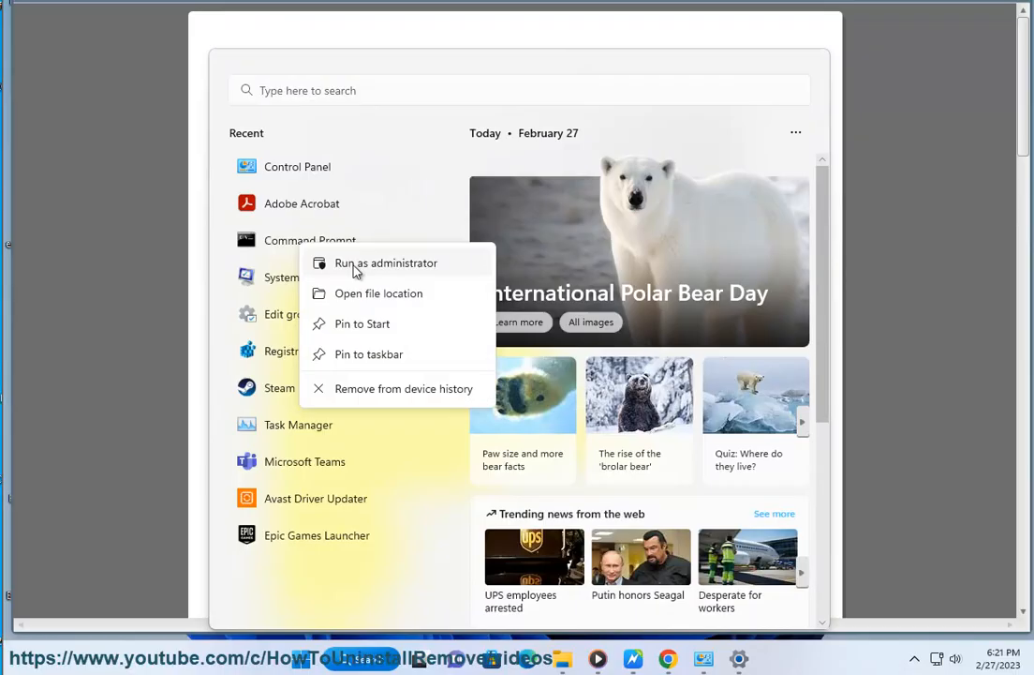
Step: Launch Command Prompt as administrator and enter sfc /scannow and the net start commands
click(385, 262)
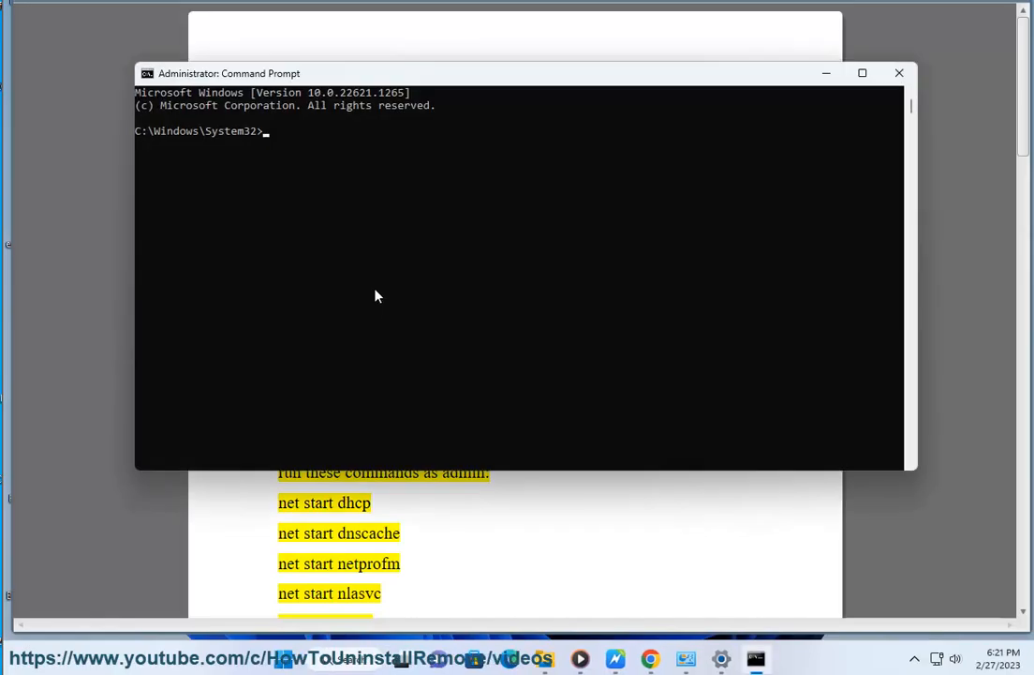
text(SFC /SCANN)
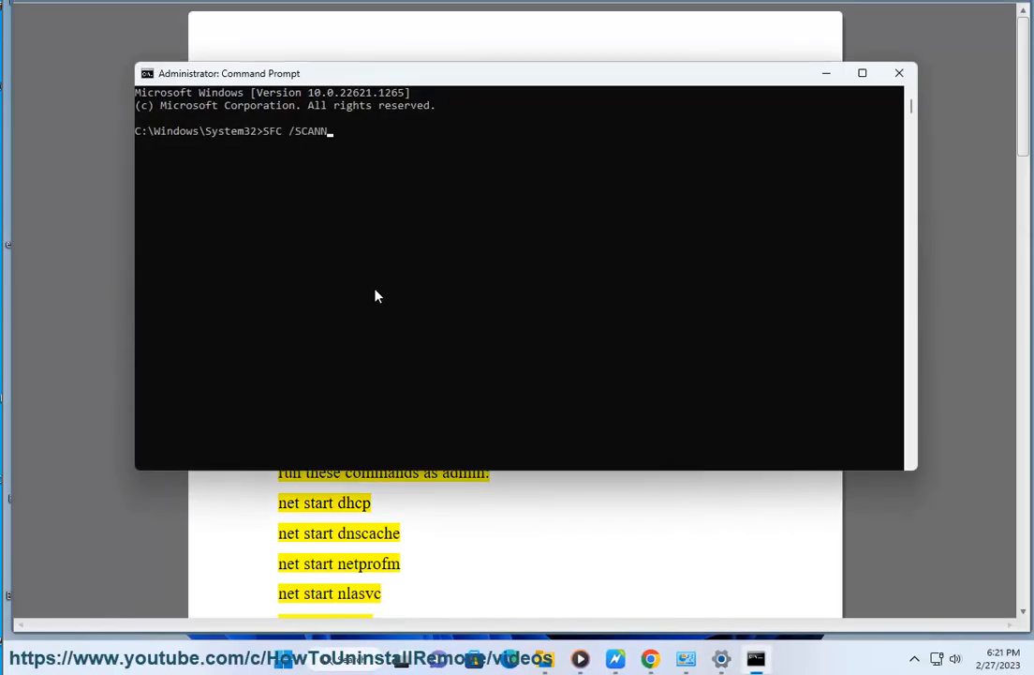
text(OW)
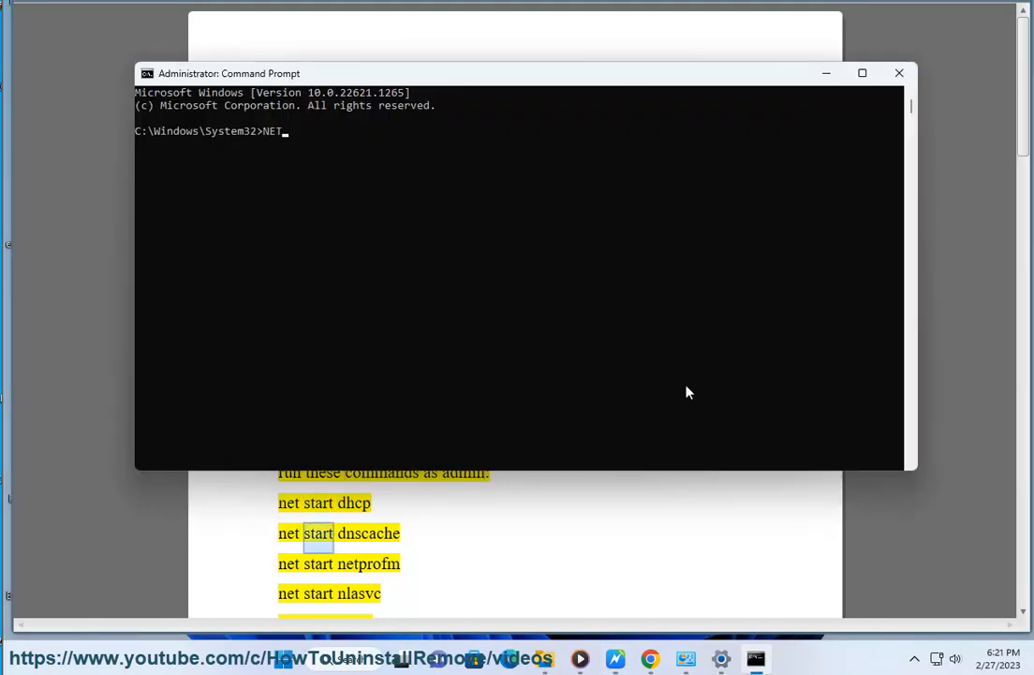
text(START./)
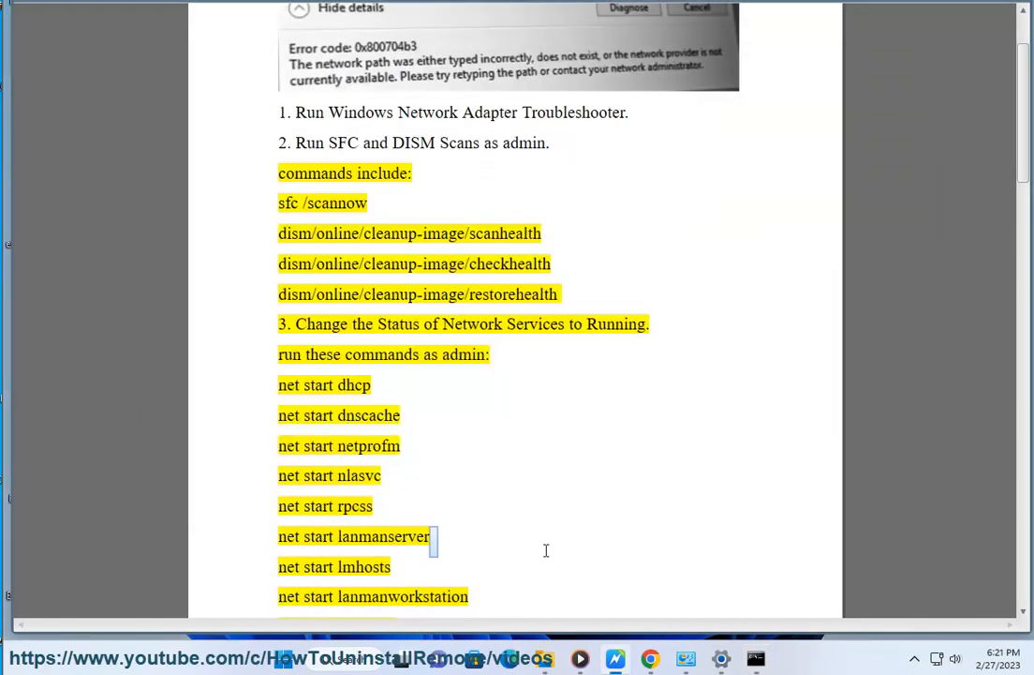
Step: Scroll the WordPad guide down to step 4 on the TCP/IP NetBIOS Helper Service
scroll(down, 3)
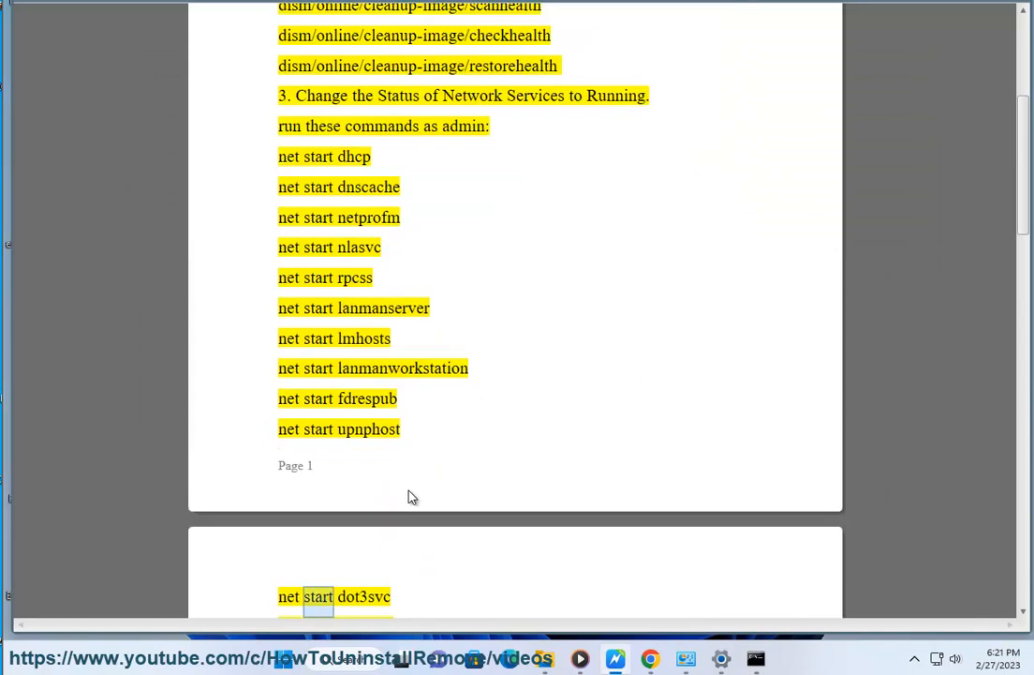
scroll(down, 3)
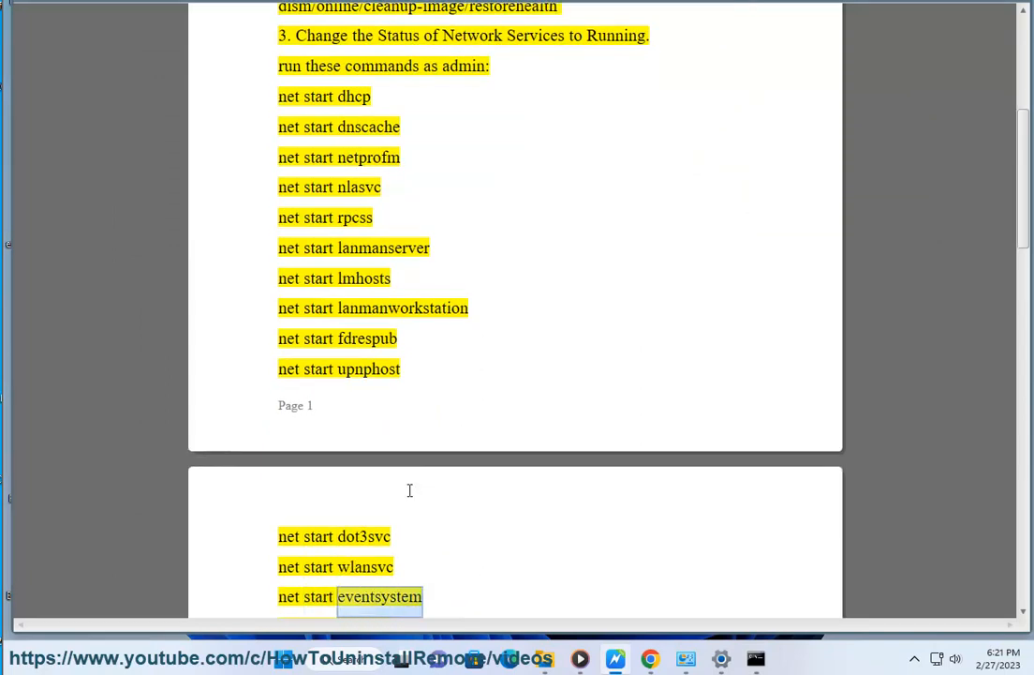
scroll(down, 3)
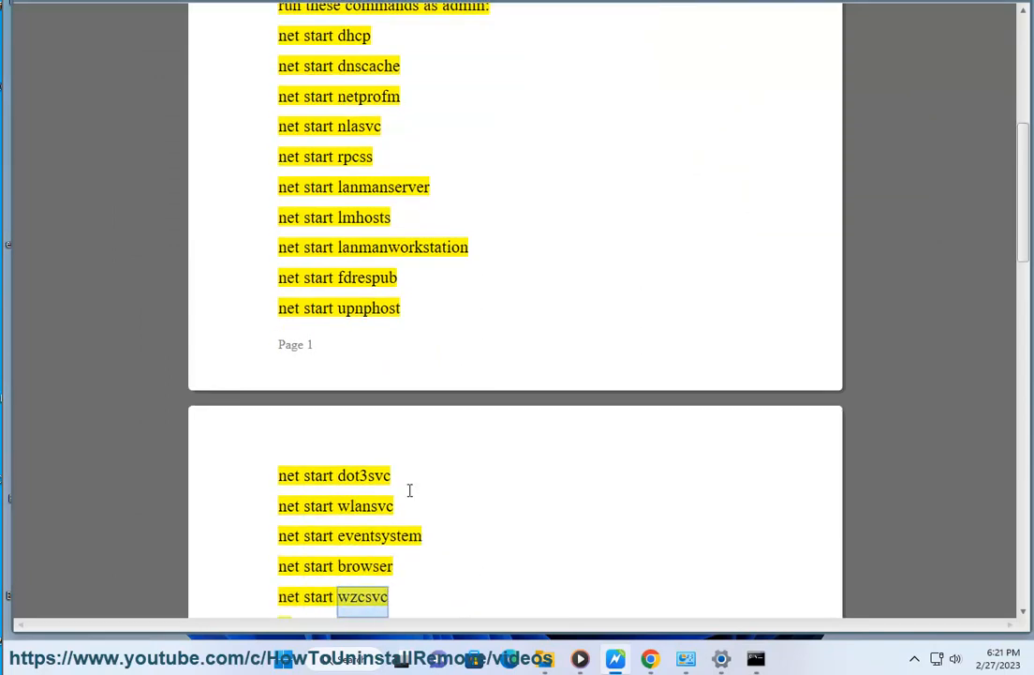
scroll(down, 3)
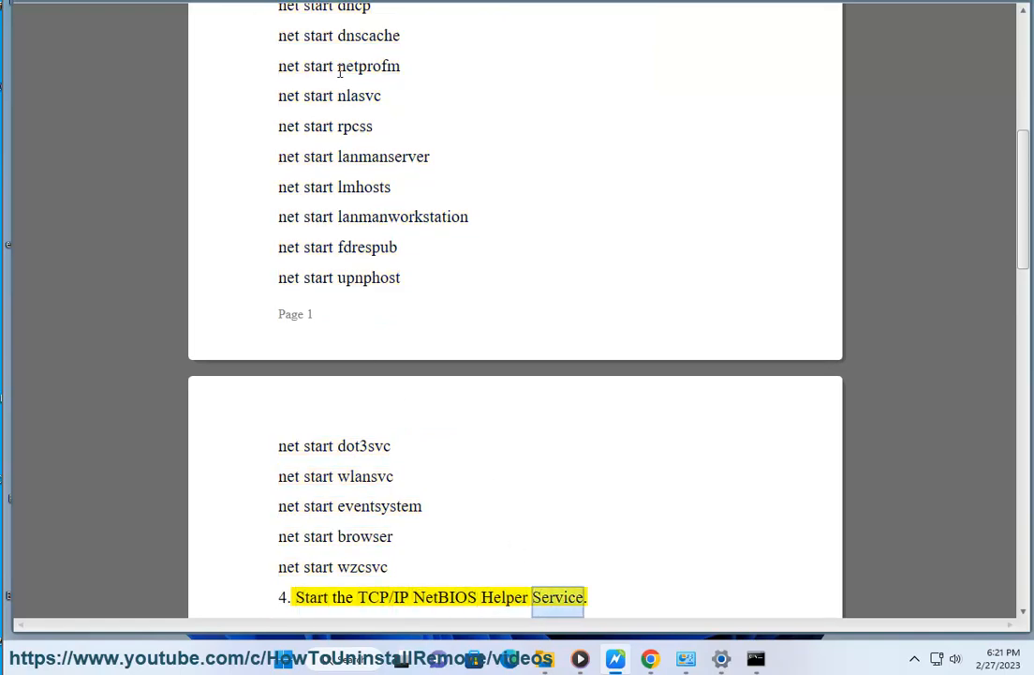
scroll(down, 3)
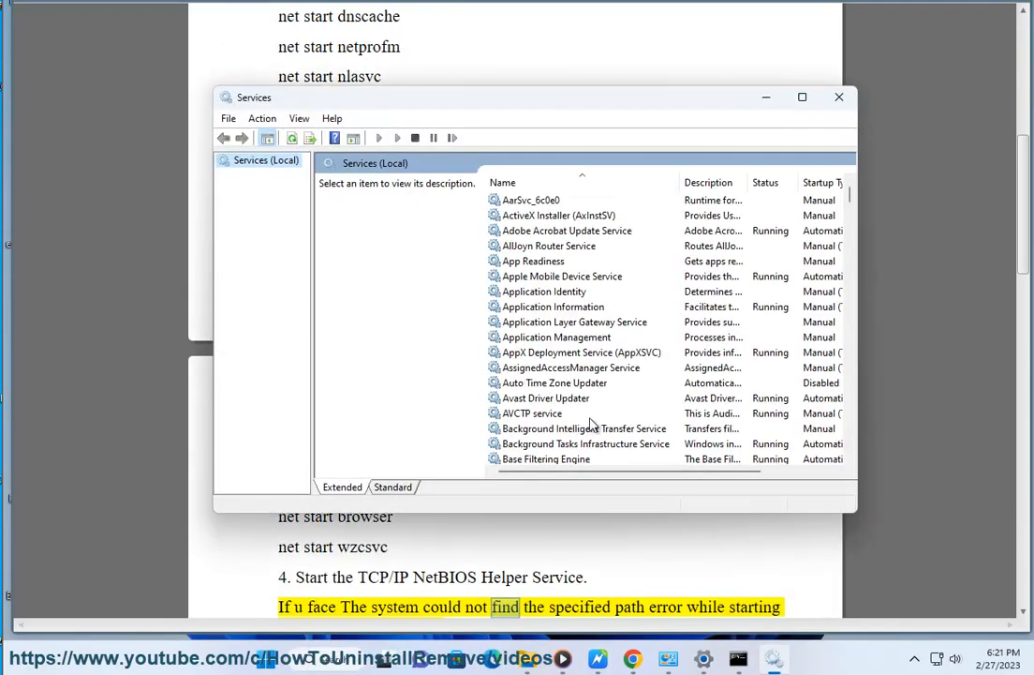
Step: Select TCP/IP NetBIOS Helper, confirm it is Running, then close Services
click(551, 215)
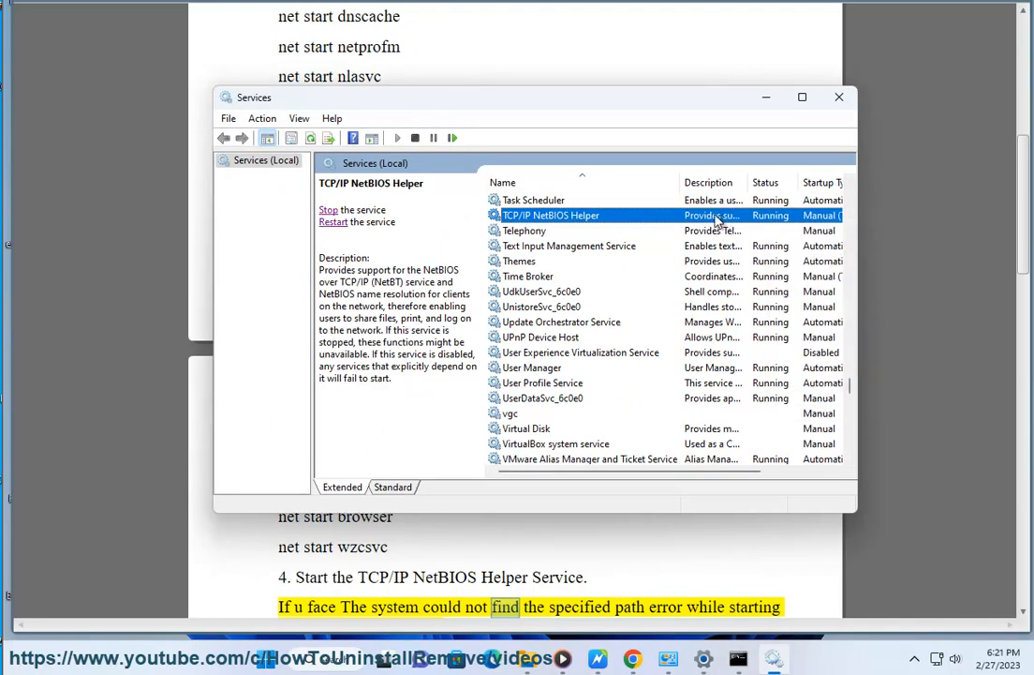
click(839, 97)
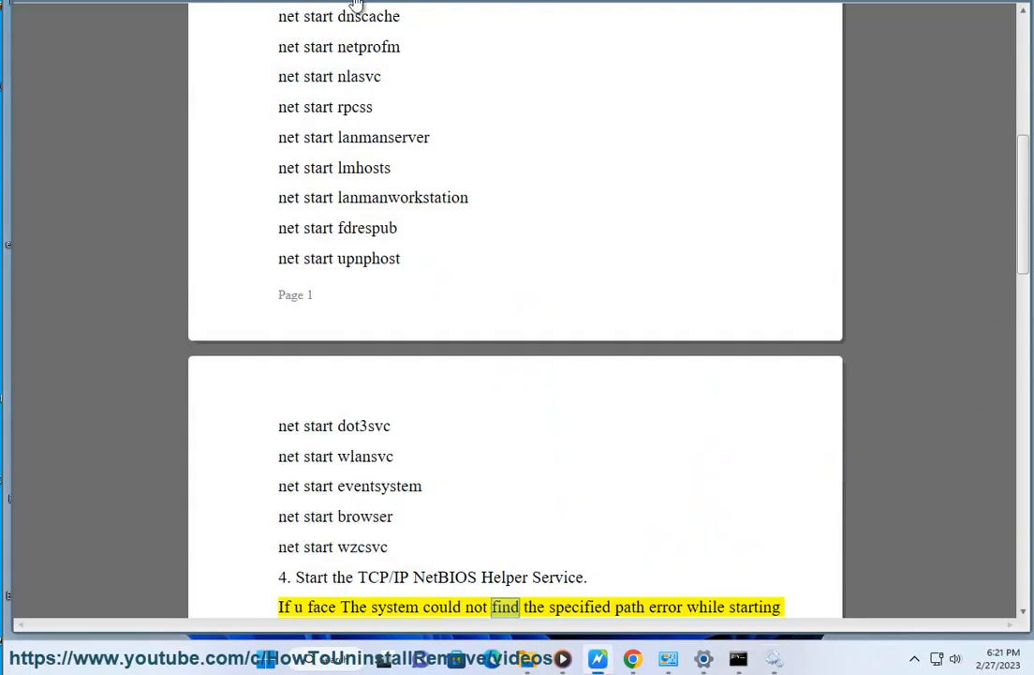
scroll(down, 3)
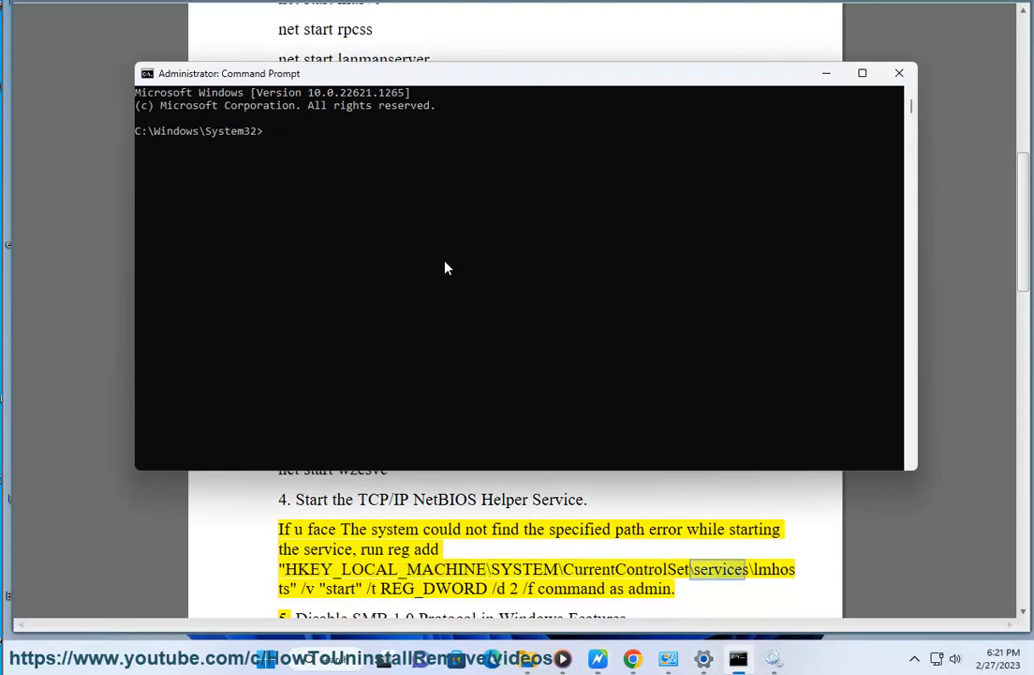
Step: Enter the REG ADD command in the admin prompt and scroll the guide to step 5
text(REG AD)
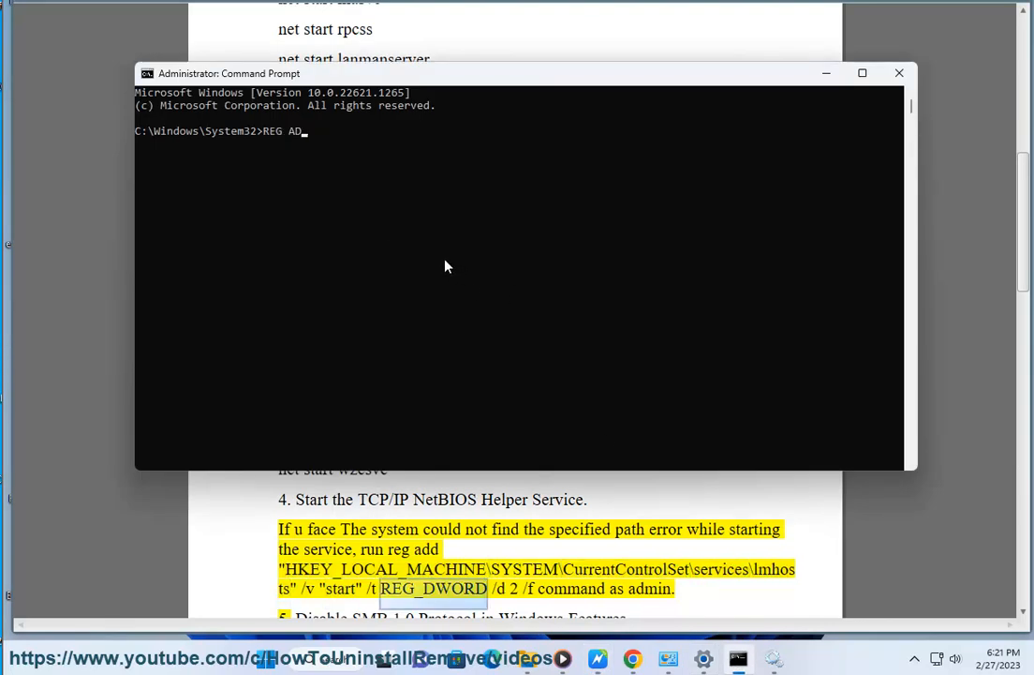
text(D.....)
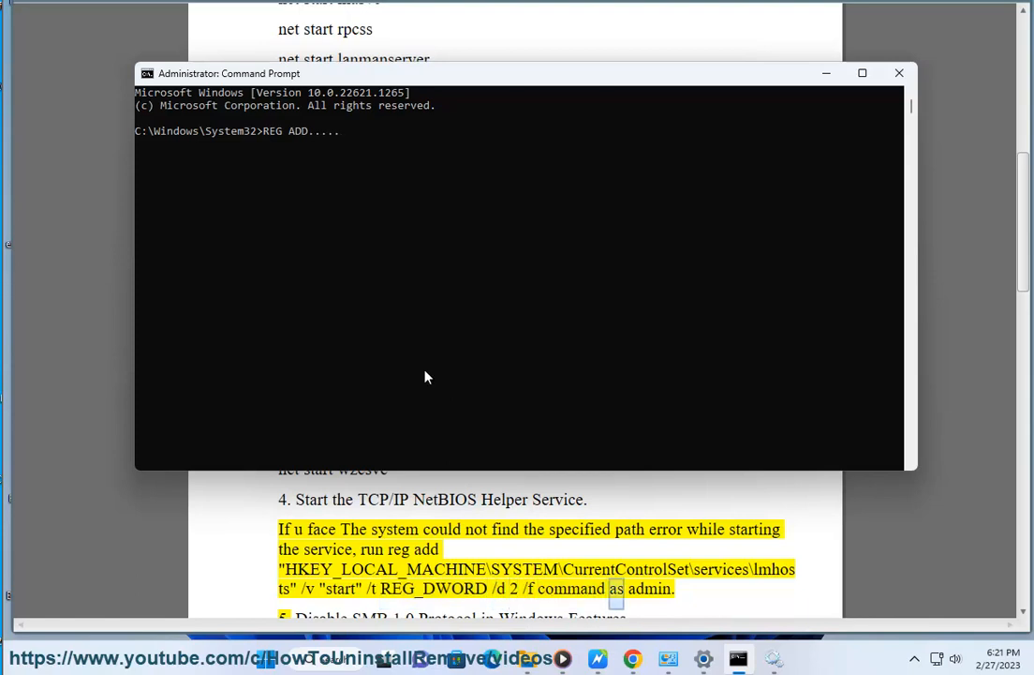
click(898, 73)
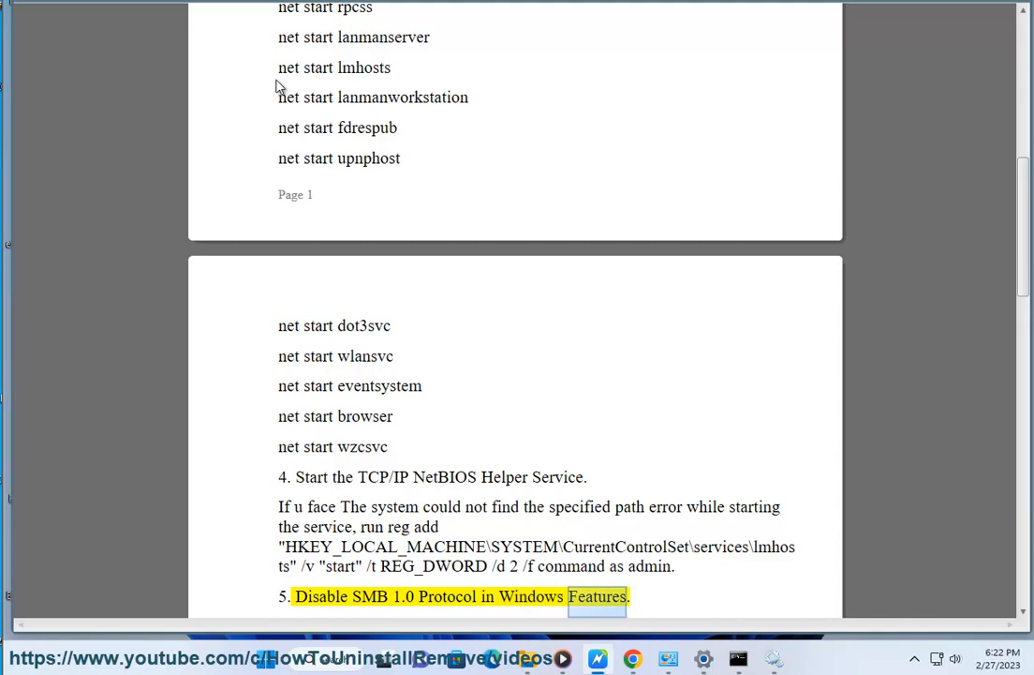
scroll(down, 3)
text(TURN)
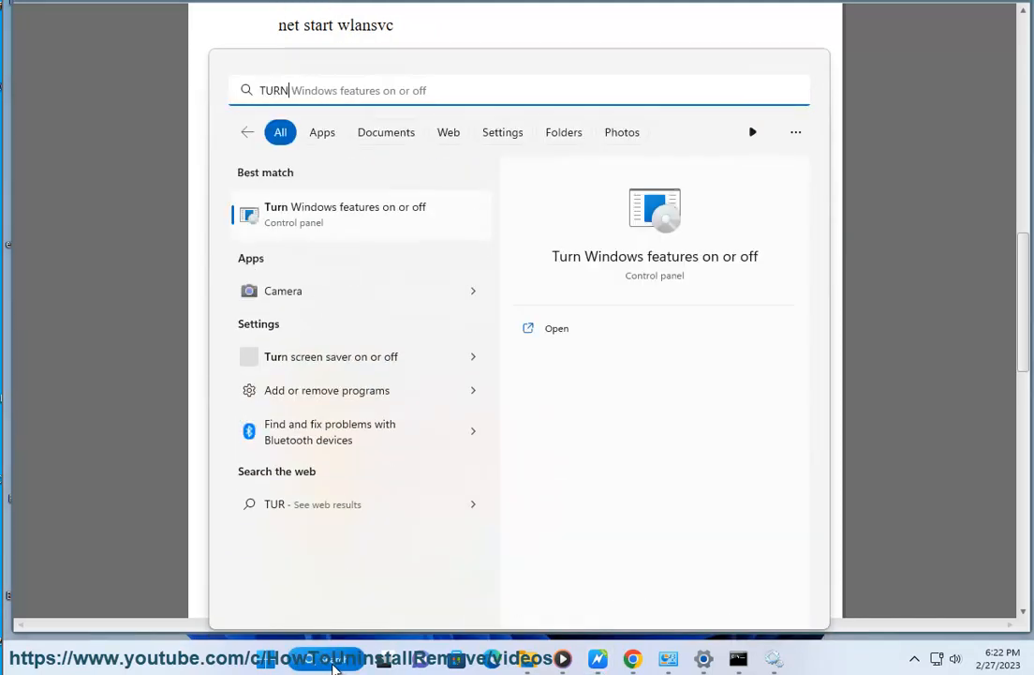
Step: Open Turn Windows features on or off and leave SMB 1.0/CIFS File Sharing Support unchecked
click(557, 328)
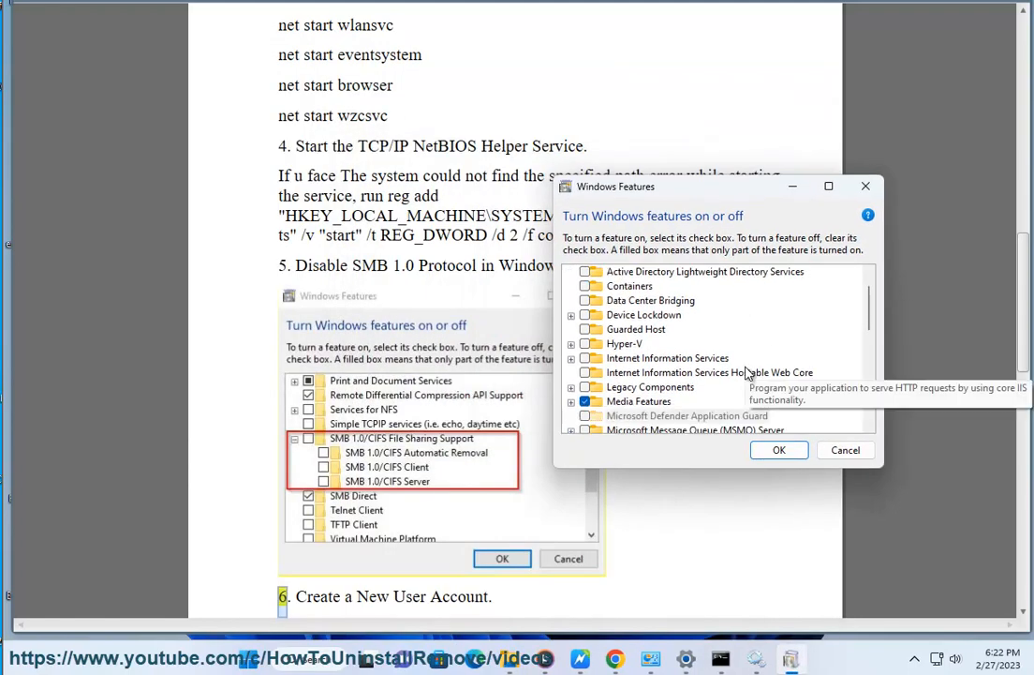
scroll(down, 3)
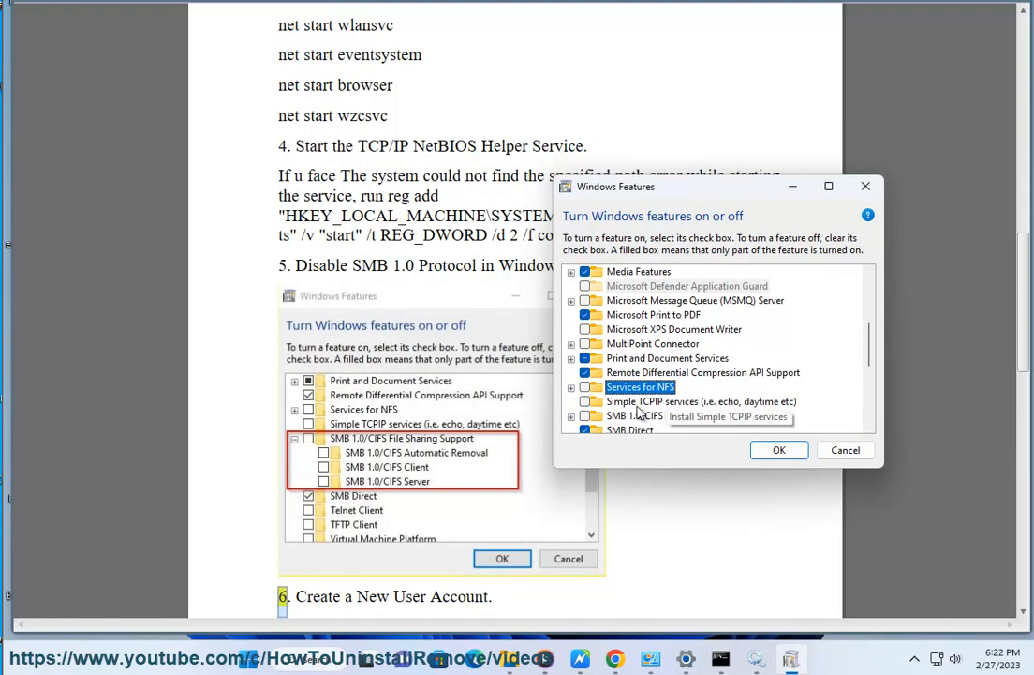
scroll(down, 3)
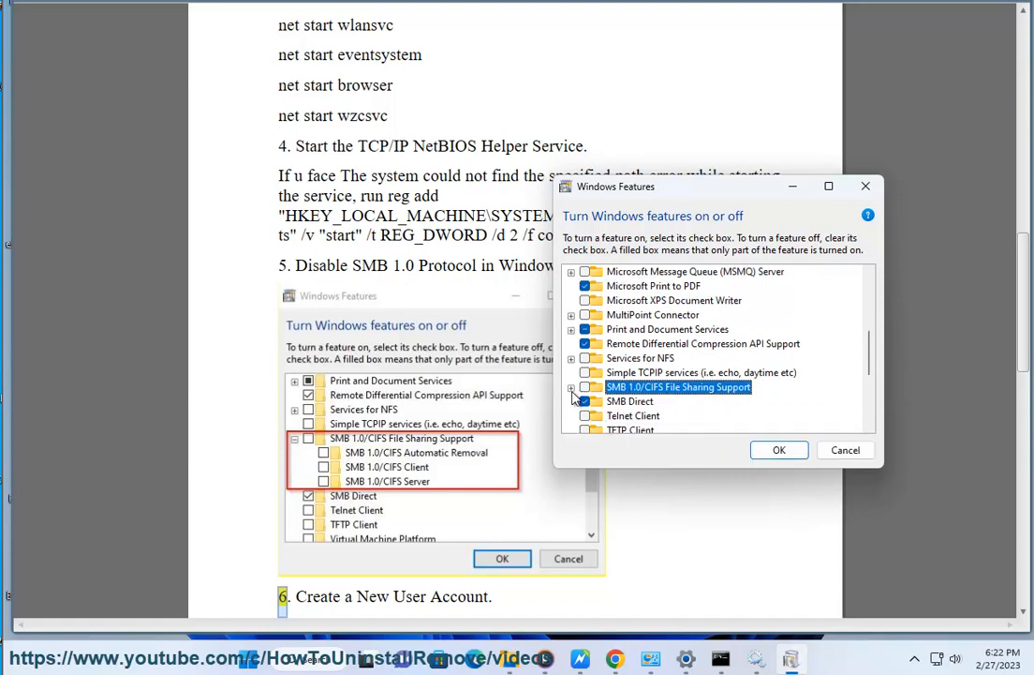
click(572, 387)
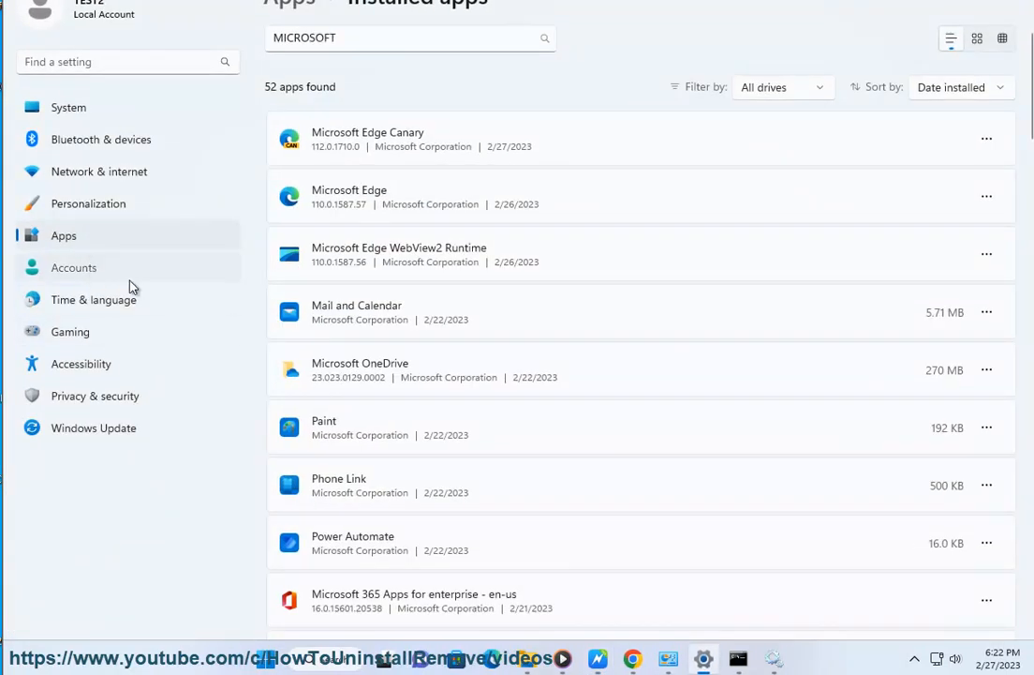
Step: Select Accounts in the Settings sidebar
click(73, 267)
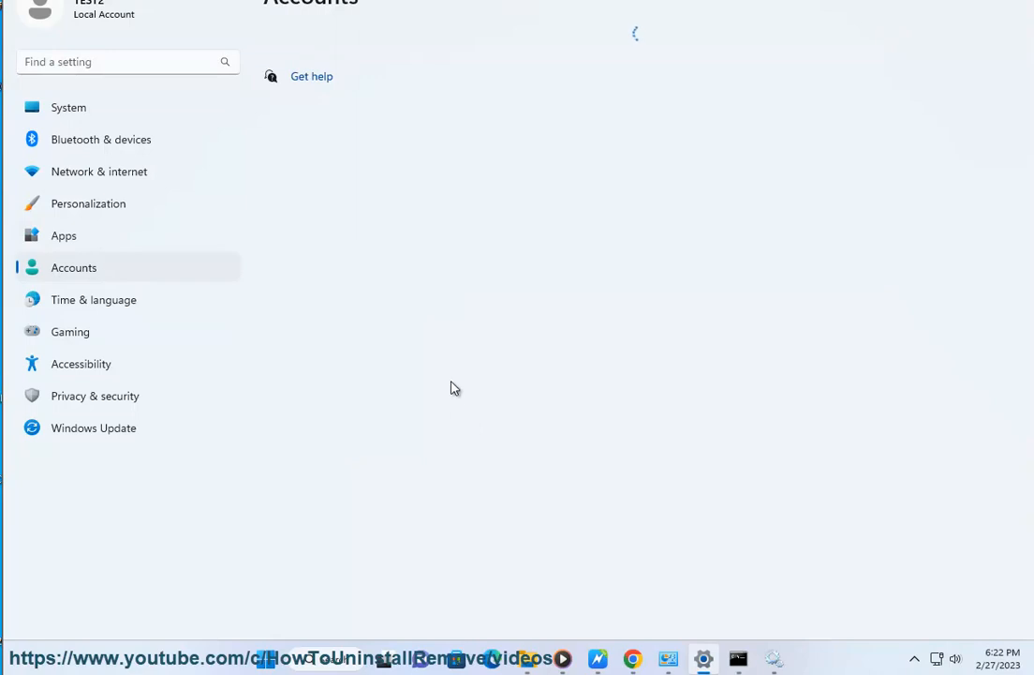